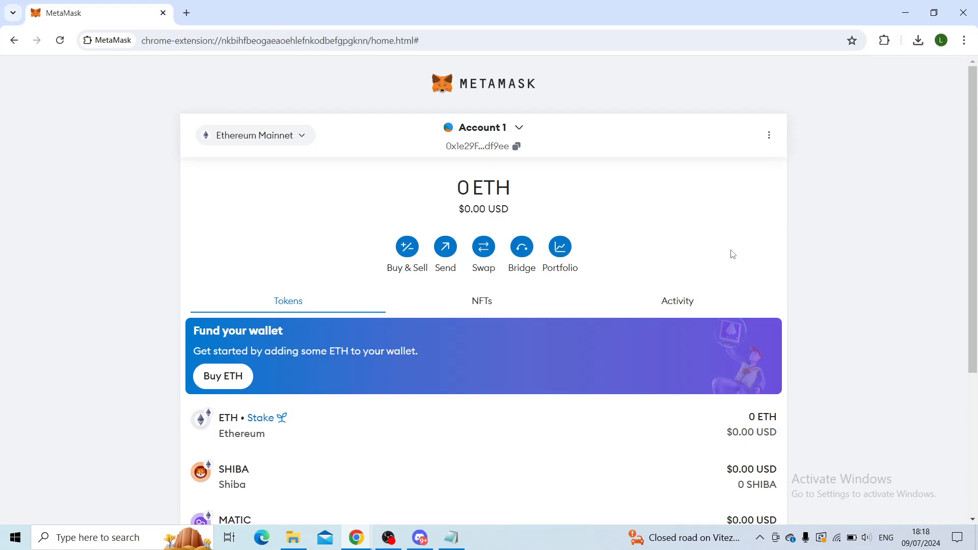
mouse_move(704, 265)
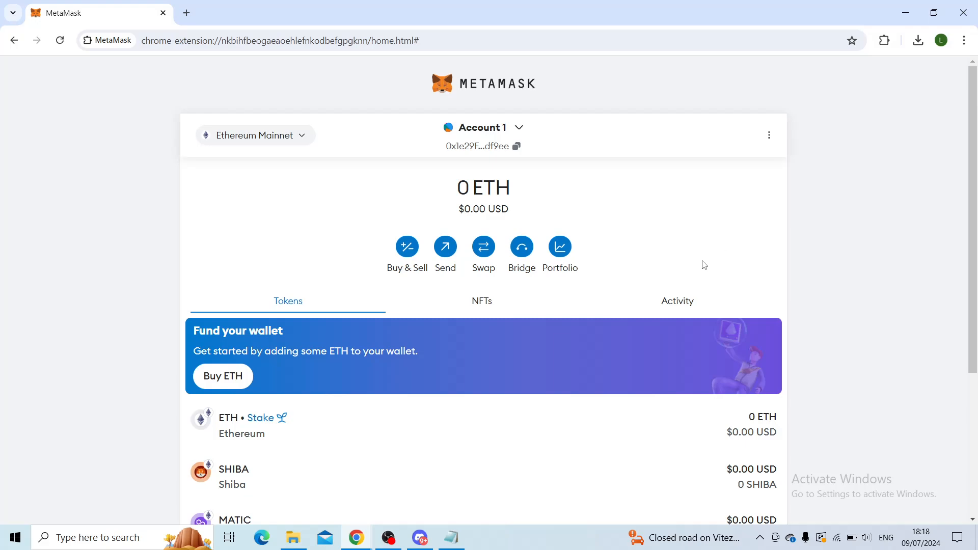
mouse_move(683, 278)
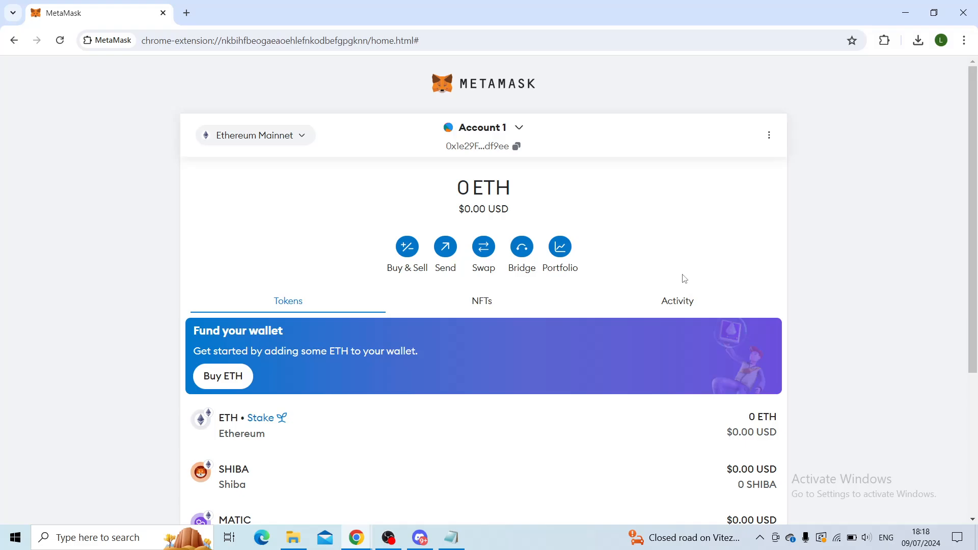
Step: Bring the Notepad note forward and place the cursor at the end of the first fix
click(451, 537)
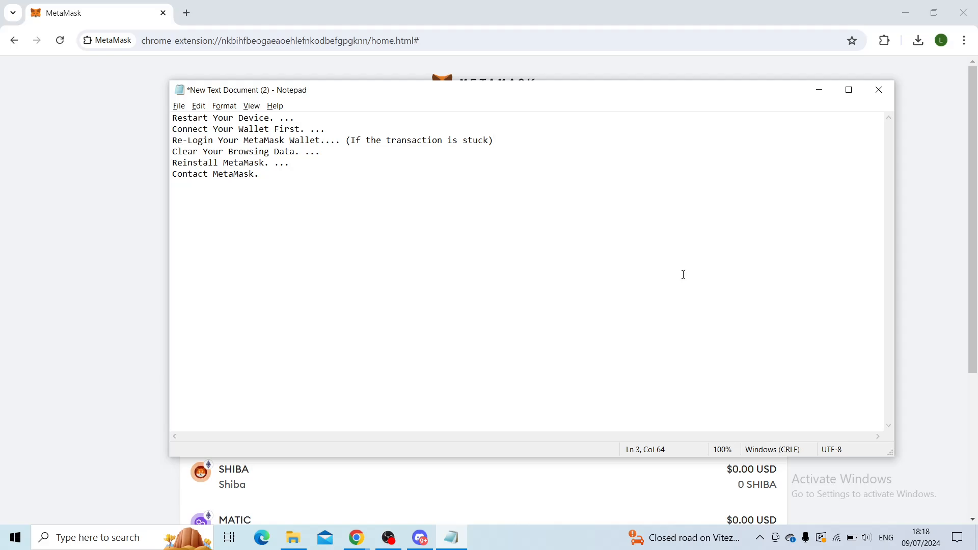
mouse_move(318, 109)
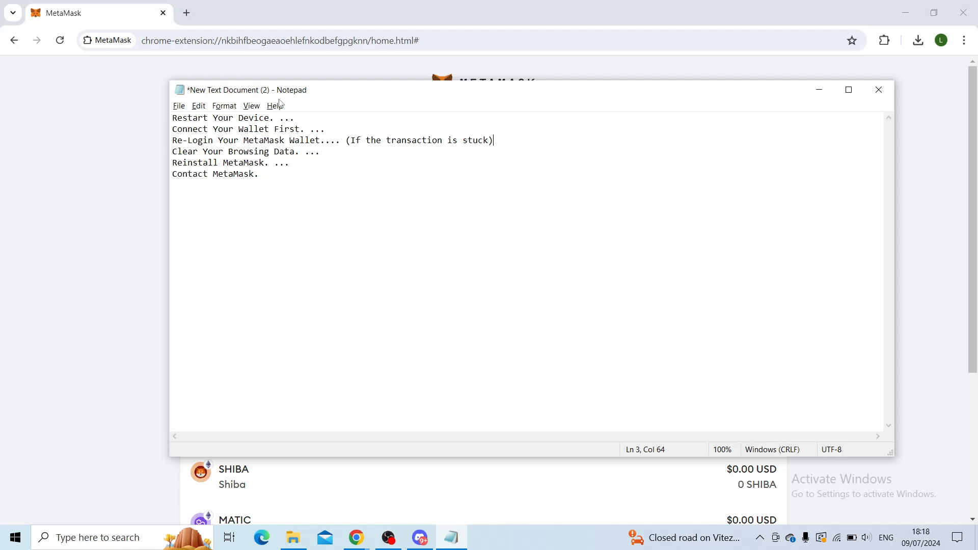
click(295, 118)
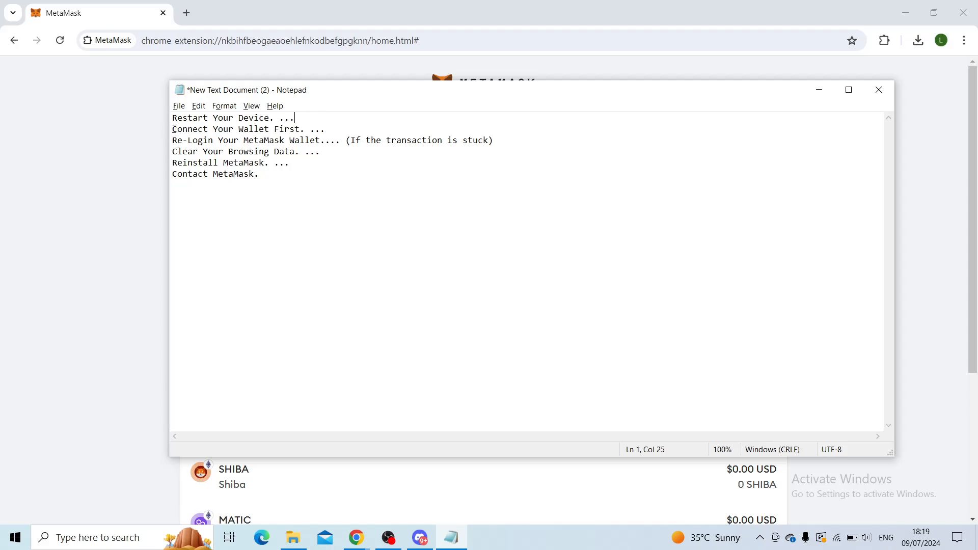
click(305, 129)
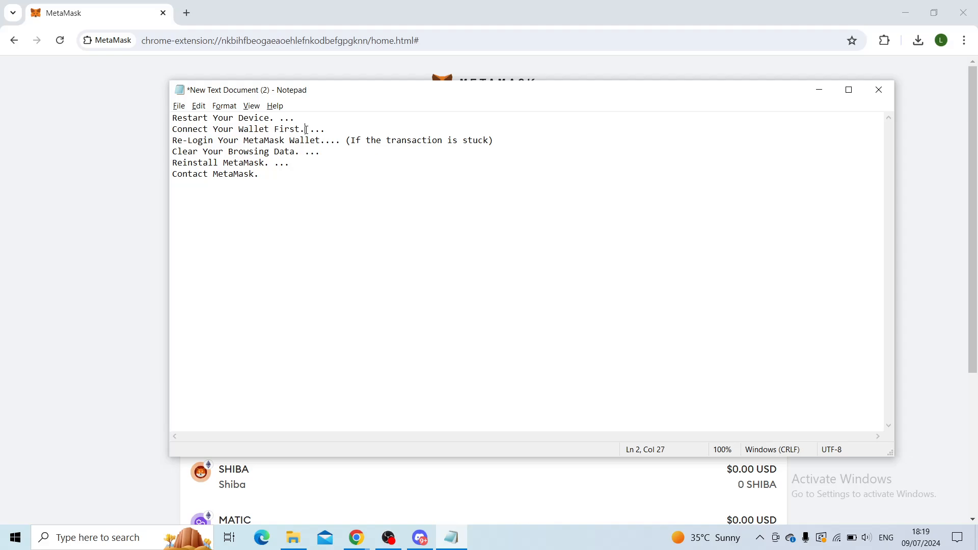
mouse_move(335, 130)
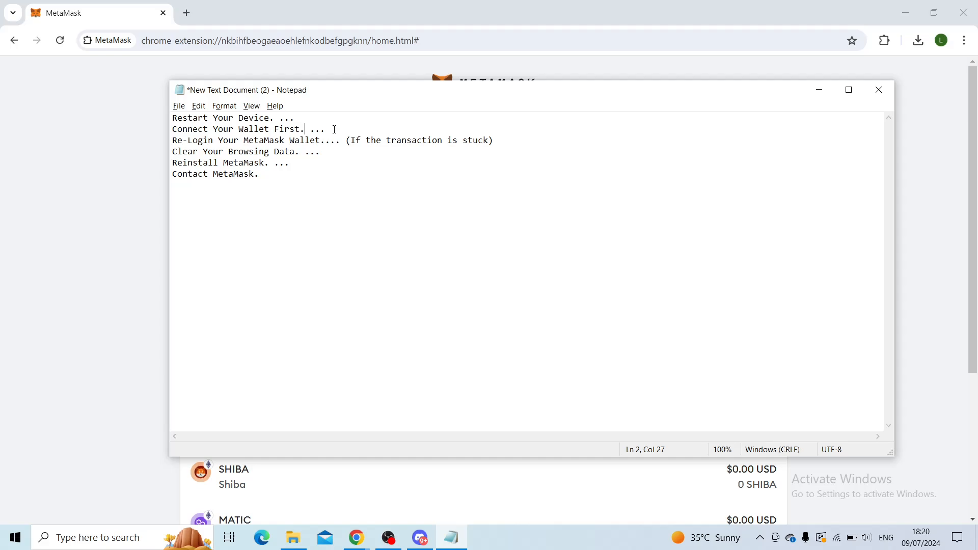
click(342, 139)
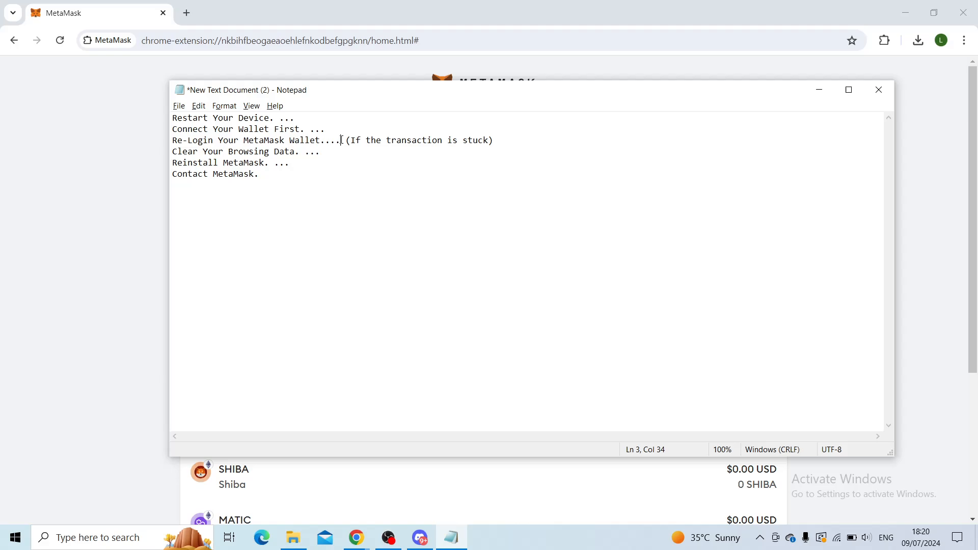
drag(341, 140, 181, 140)
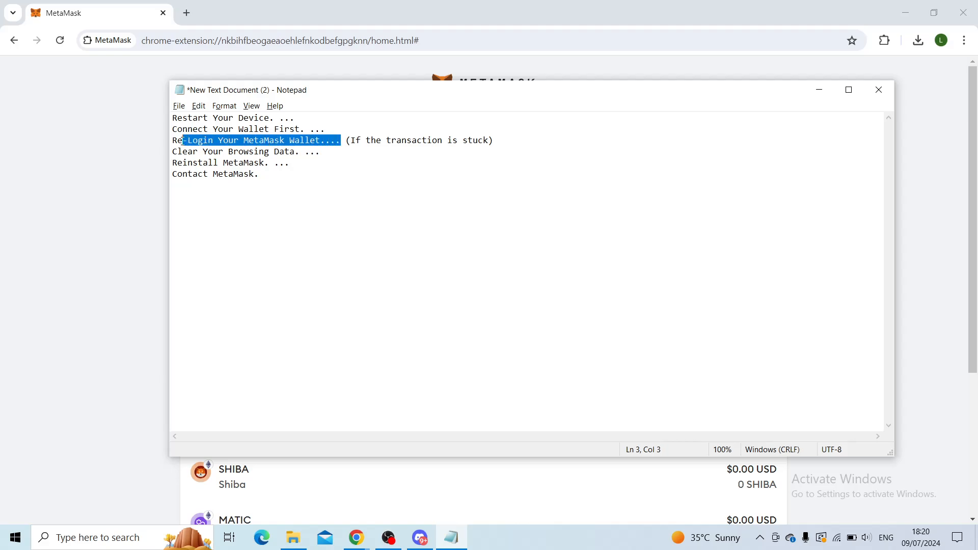
click(181, 140)
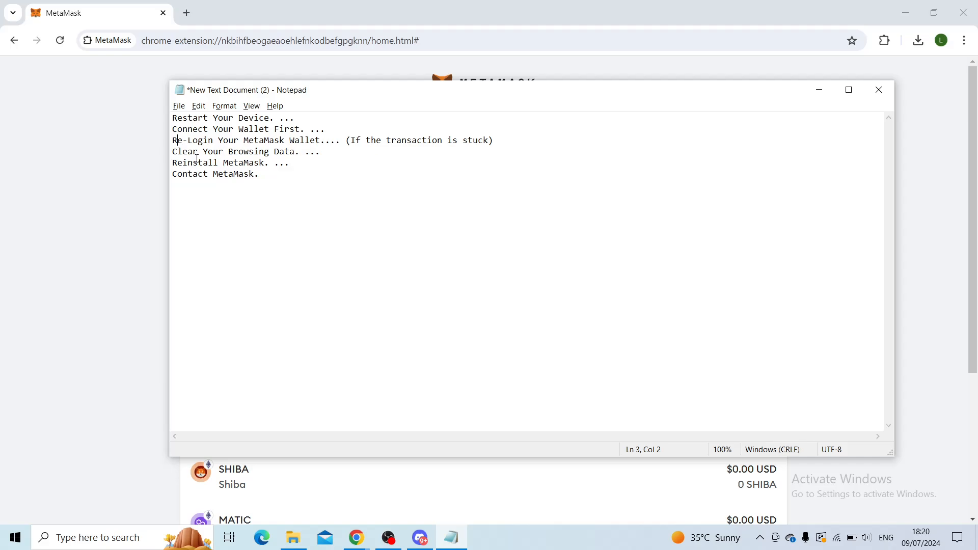
mouse_move(689, 173)
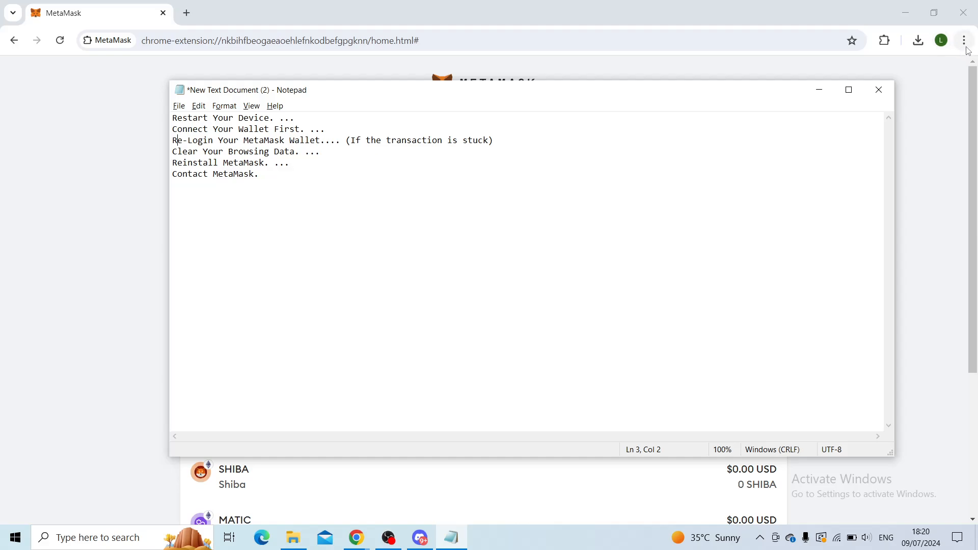
mouse_move(467, 259)
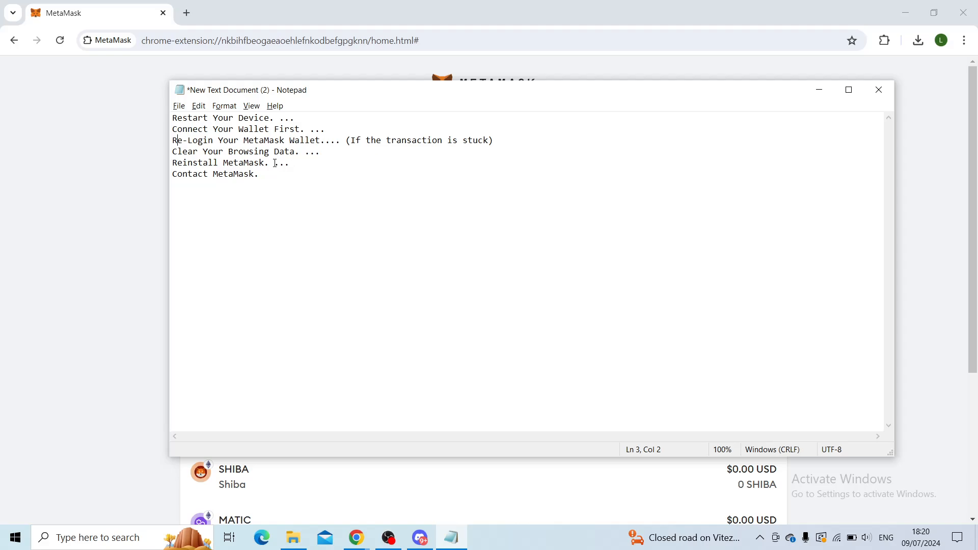
click(276, 163)
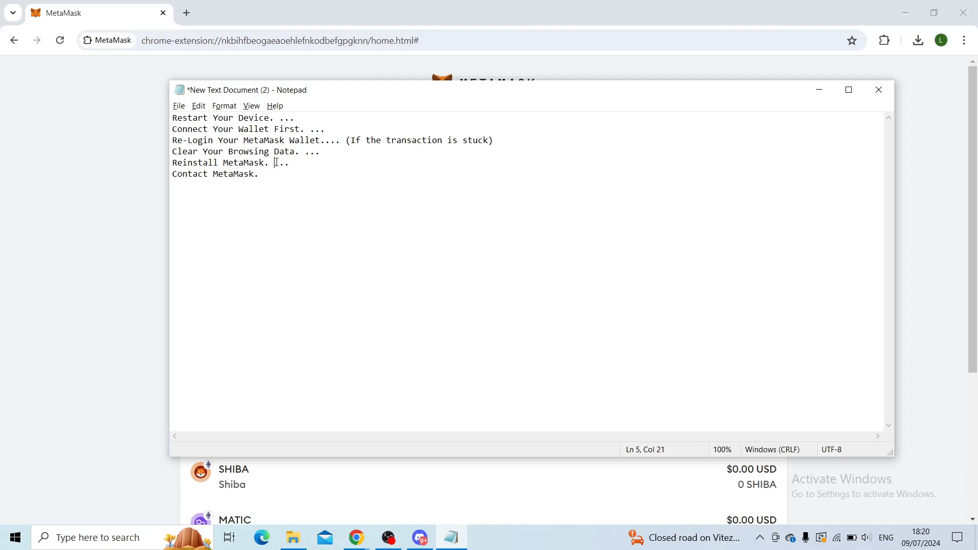
text('/)
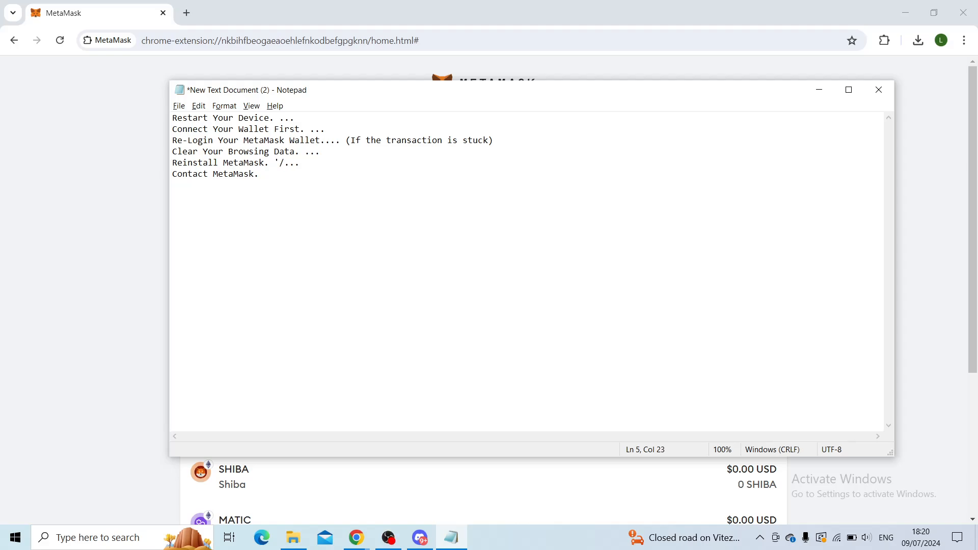
key(Backspace)
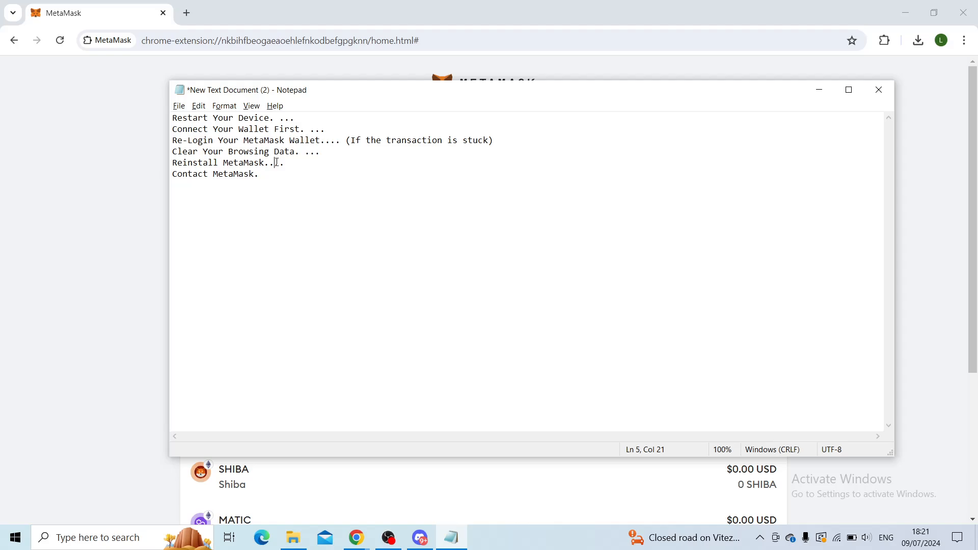
click(261, 173)
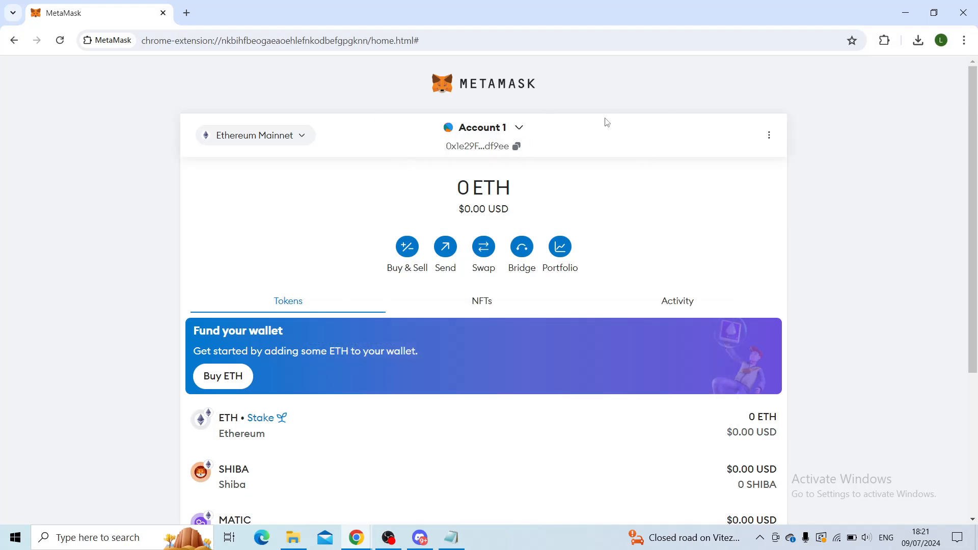
mouse_move(773, 141)
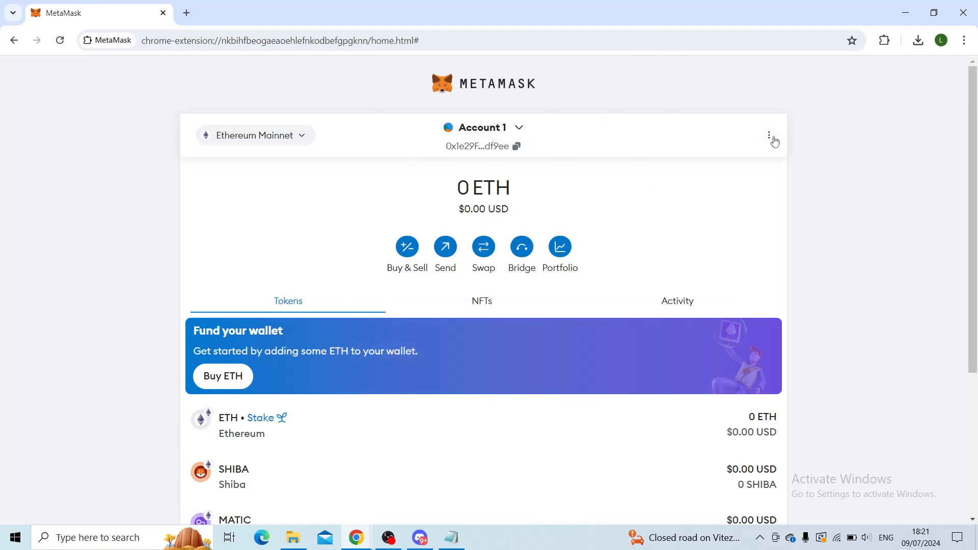
Step: Open MetaMask Support from the wallet's three-dot account options menu
click(768, 136)
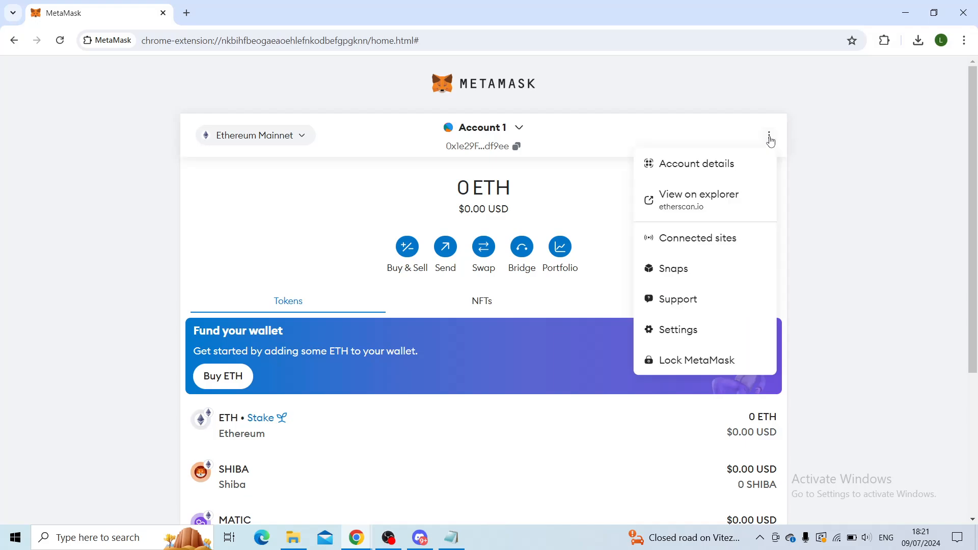
mouse_move(668, 305)
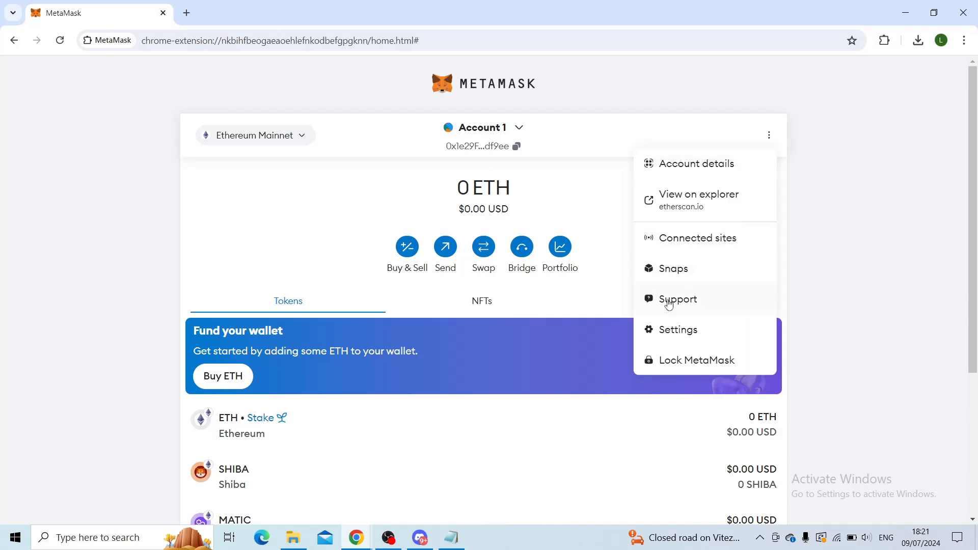
click(679, 298)
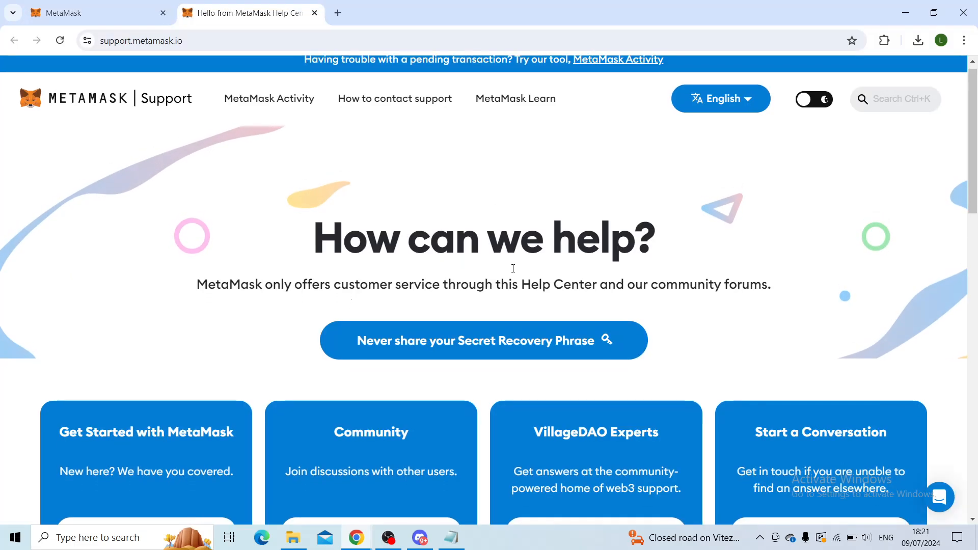
Step: Browse the Support page cards, then return to the MetaMask wallet home tab
scroll(down, 3)
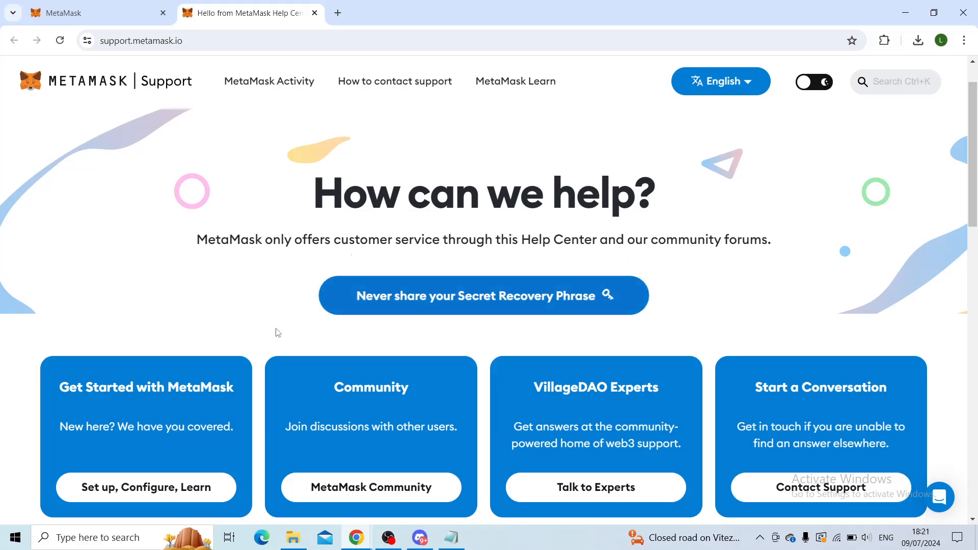
mouse_move(371, 386)
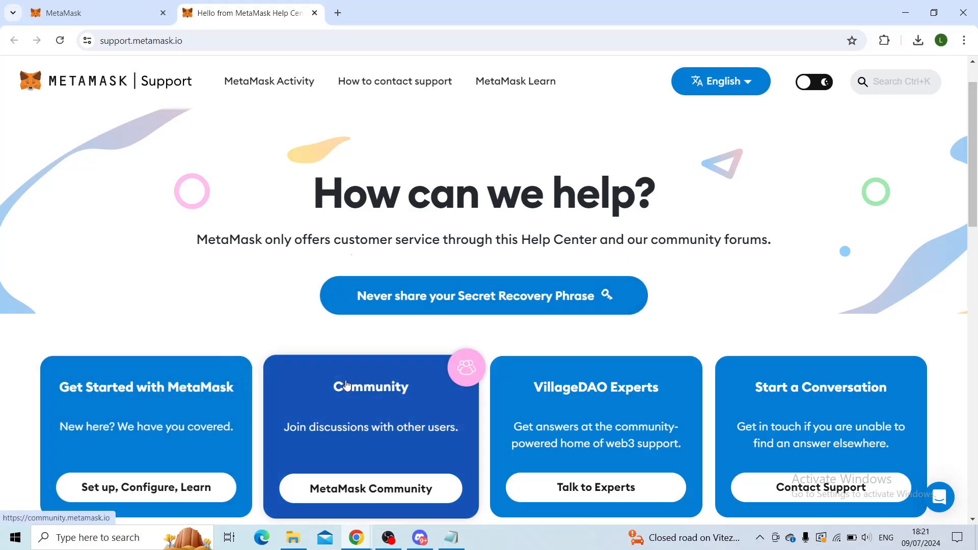
mouse_move(579, 403)
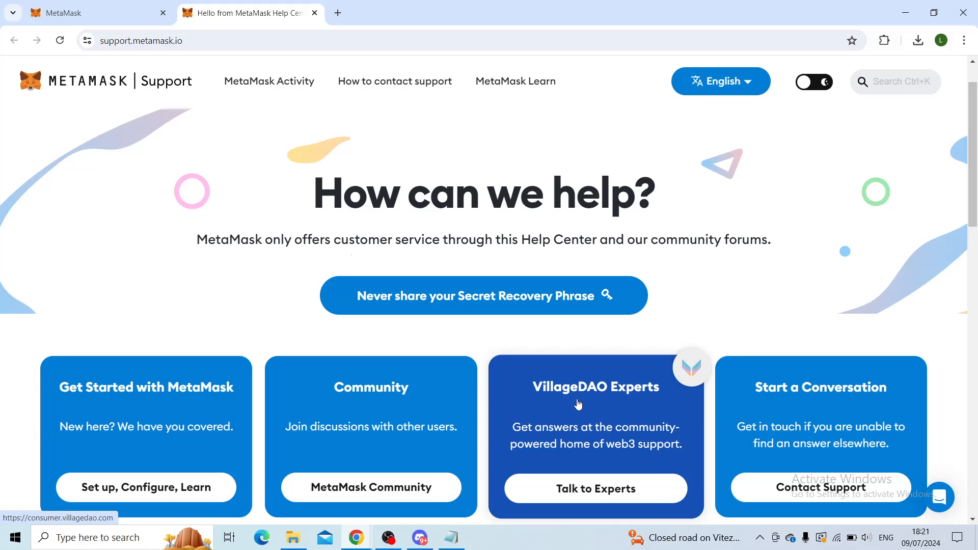
mouse_move(820, 488)
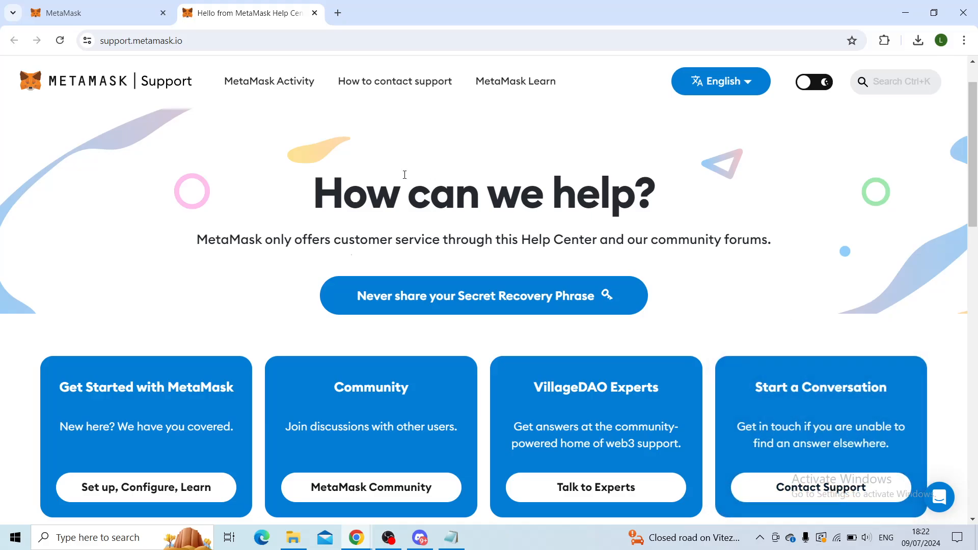
click(88, 12)
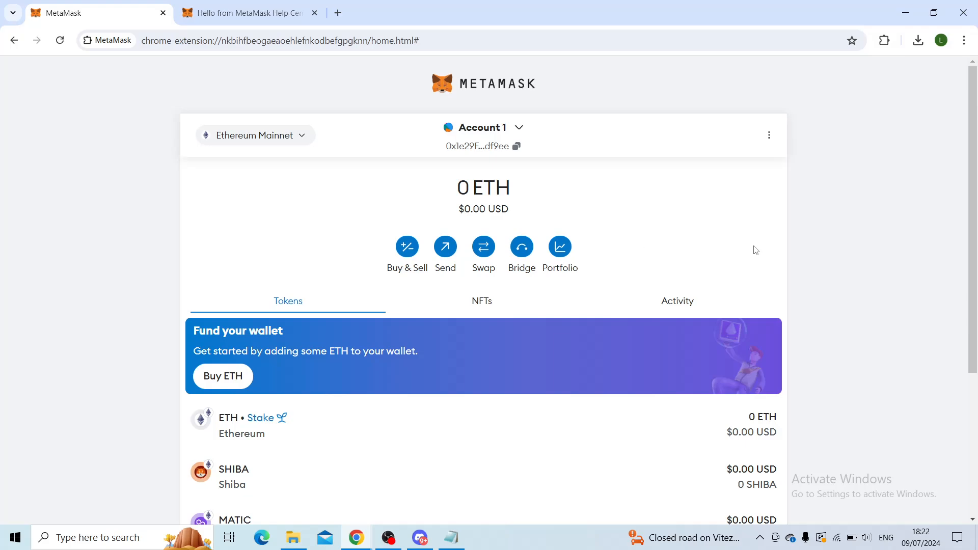